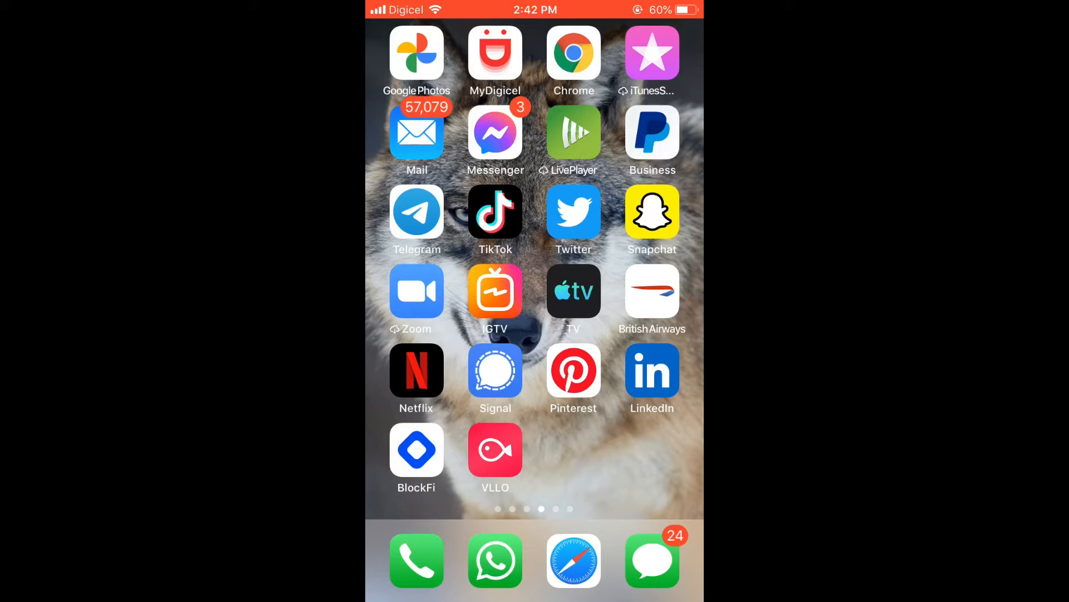
Launch the Twitter app from the iOS home screen.
left_click(573, 212)
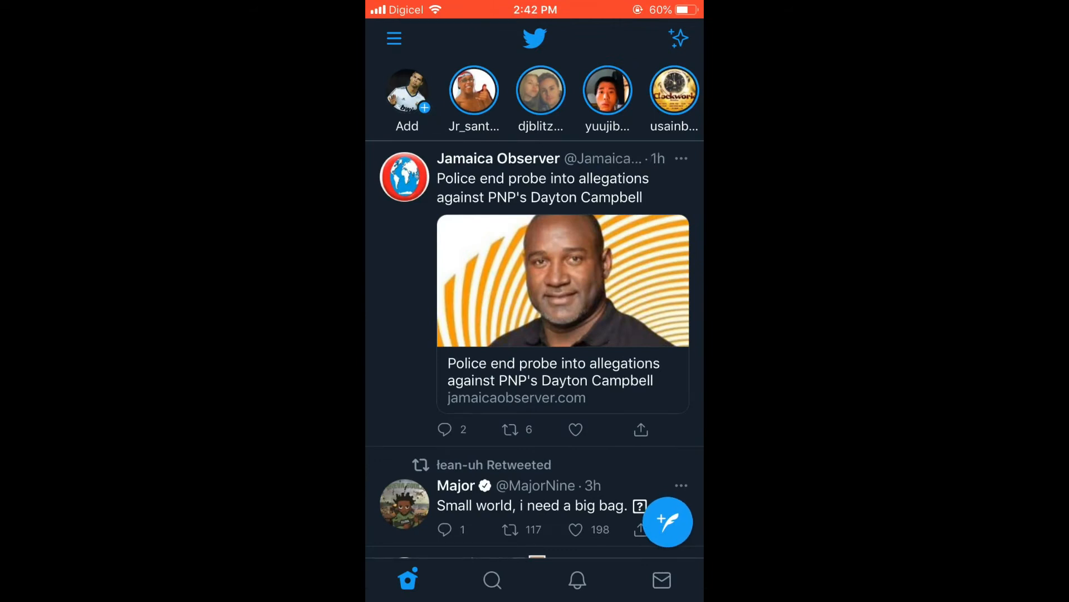
Start a new tweet and switch the composer to voice recording.
left_click(668, 522)
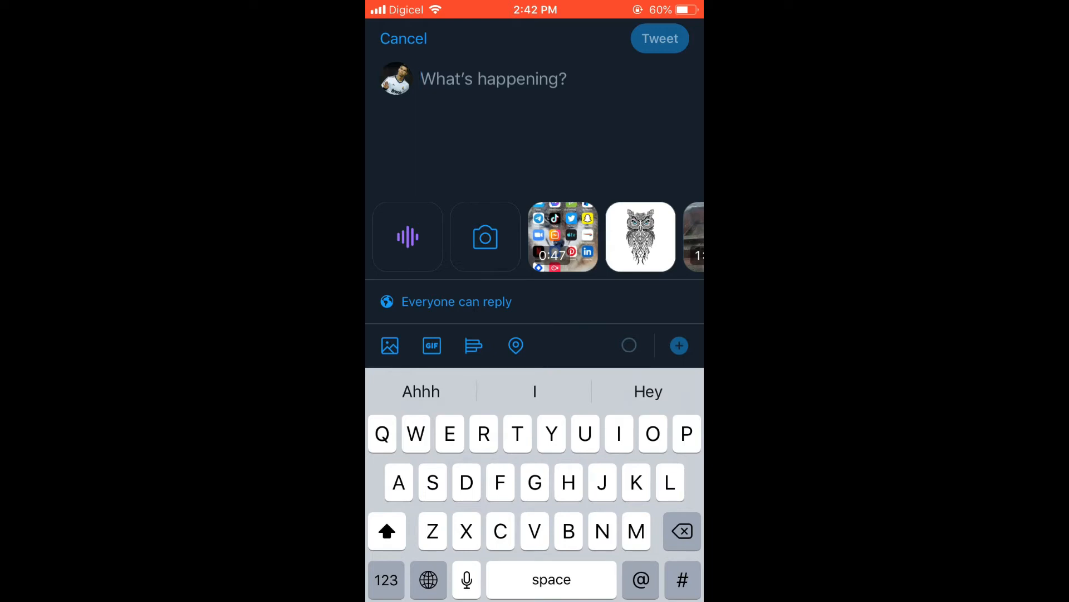
left_click(407, 236)
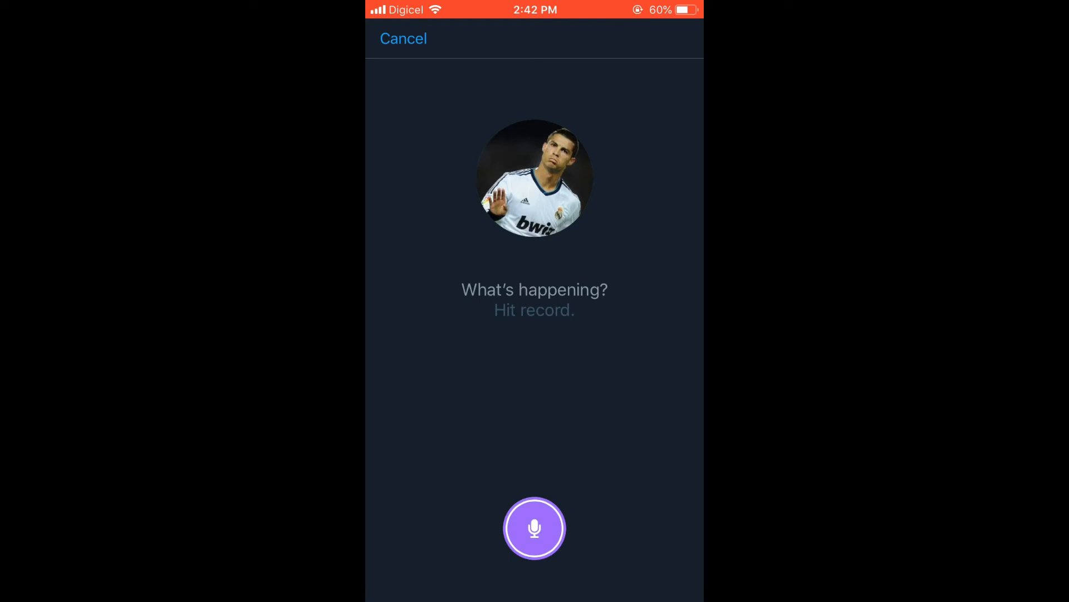
Record an 11-second voice clip and return to the draft's text area.
left_click(535, 528)
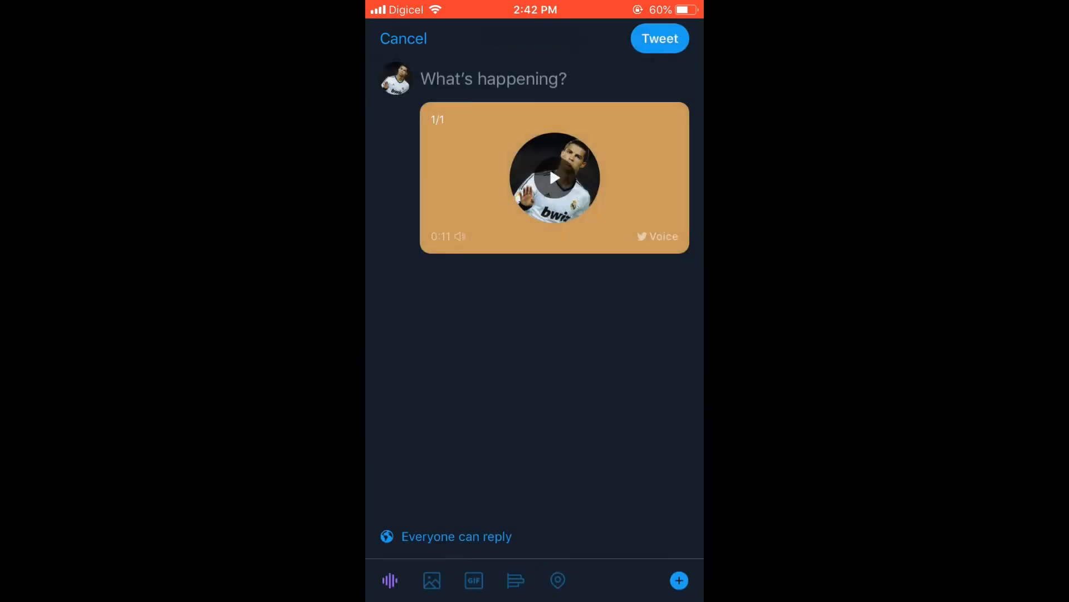
left_click(493, 79)
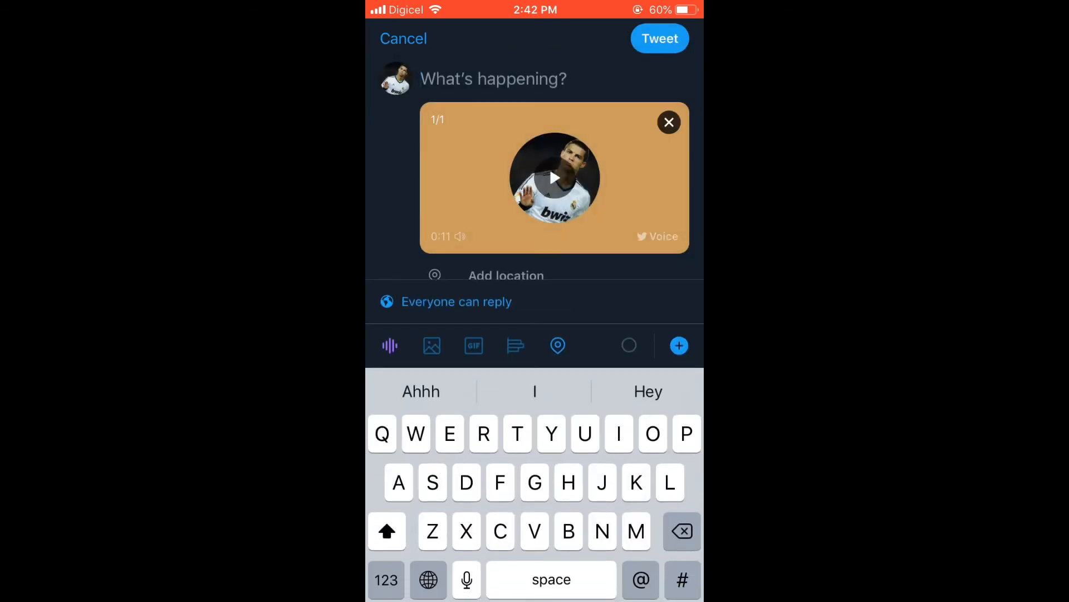